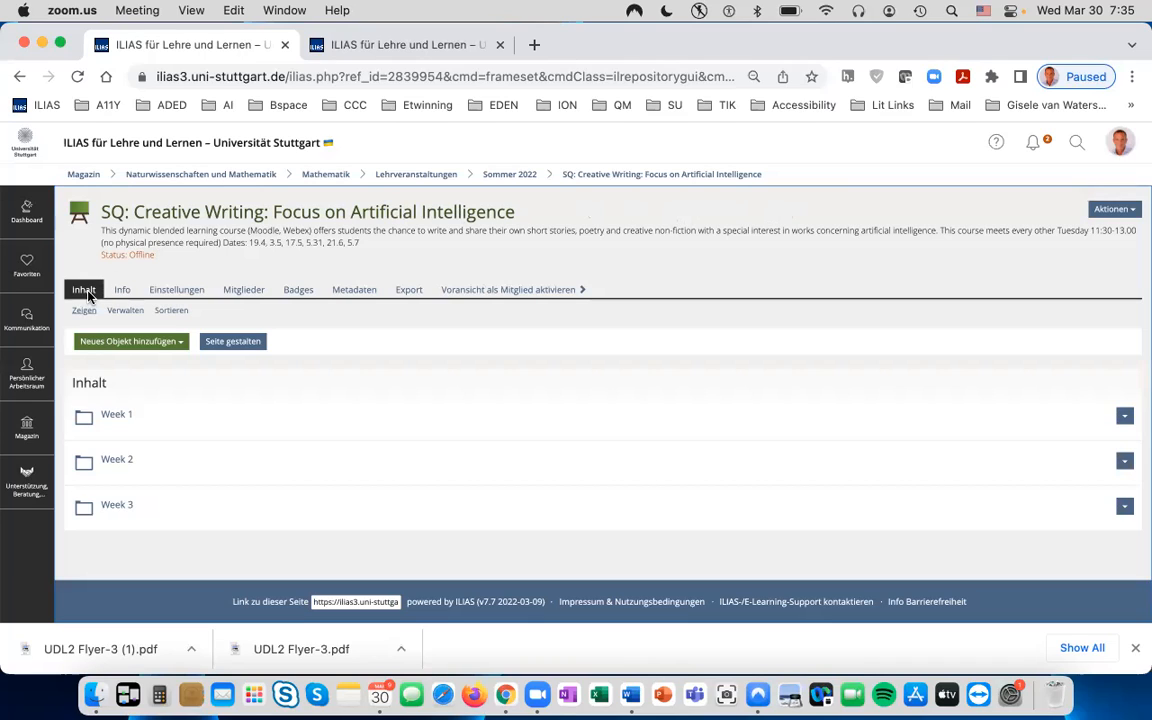
mouse_move(100, 362)
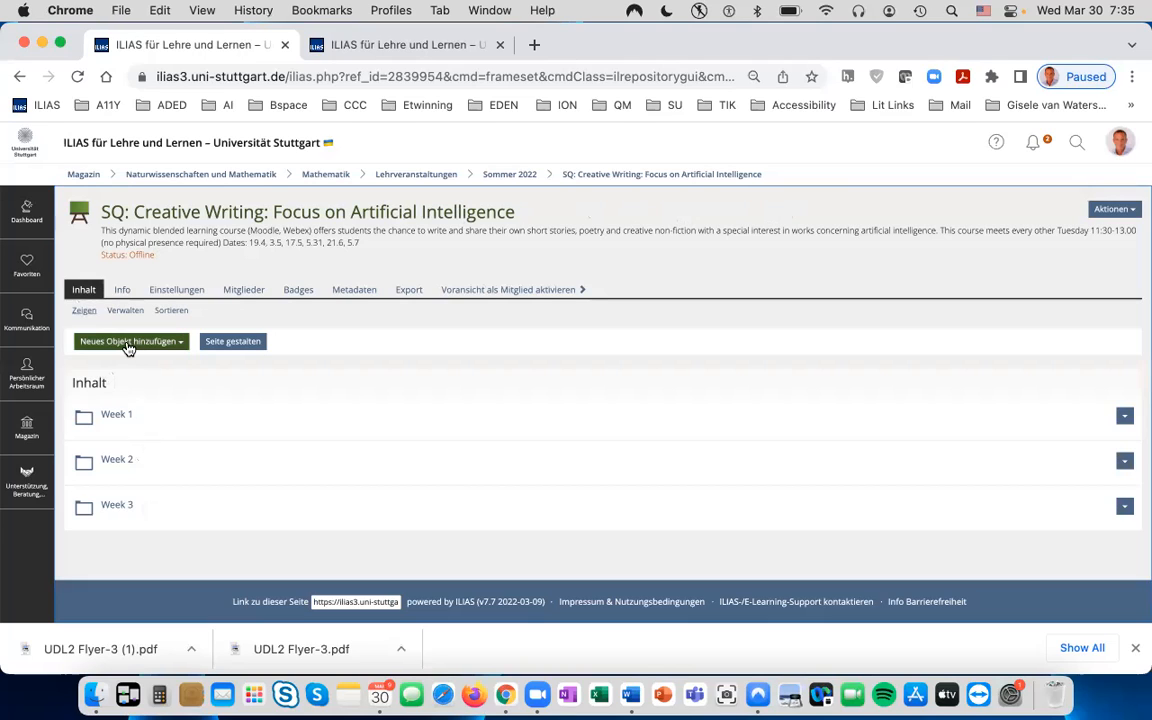
Step: Choose to add a new folder (Ordner) to the Creative Writing course content
click(128, 341)
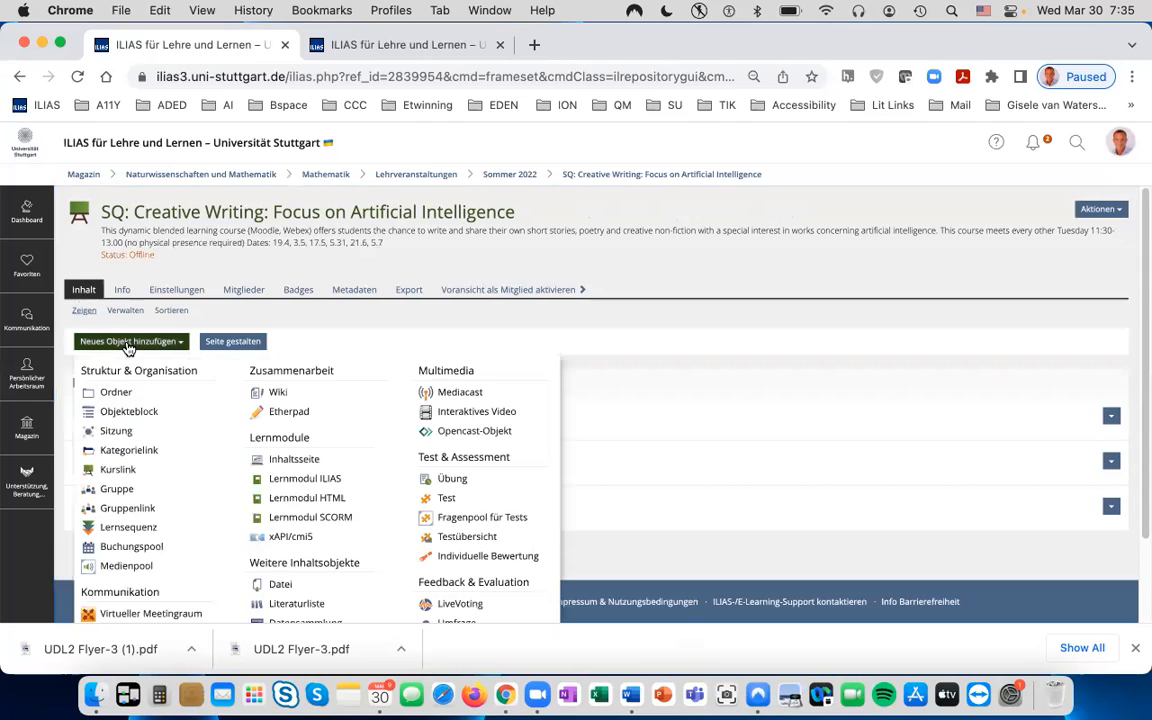
mouse_move(113, 385)
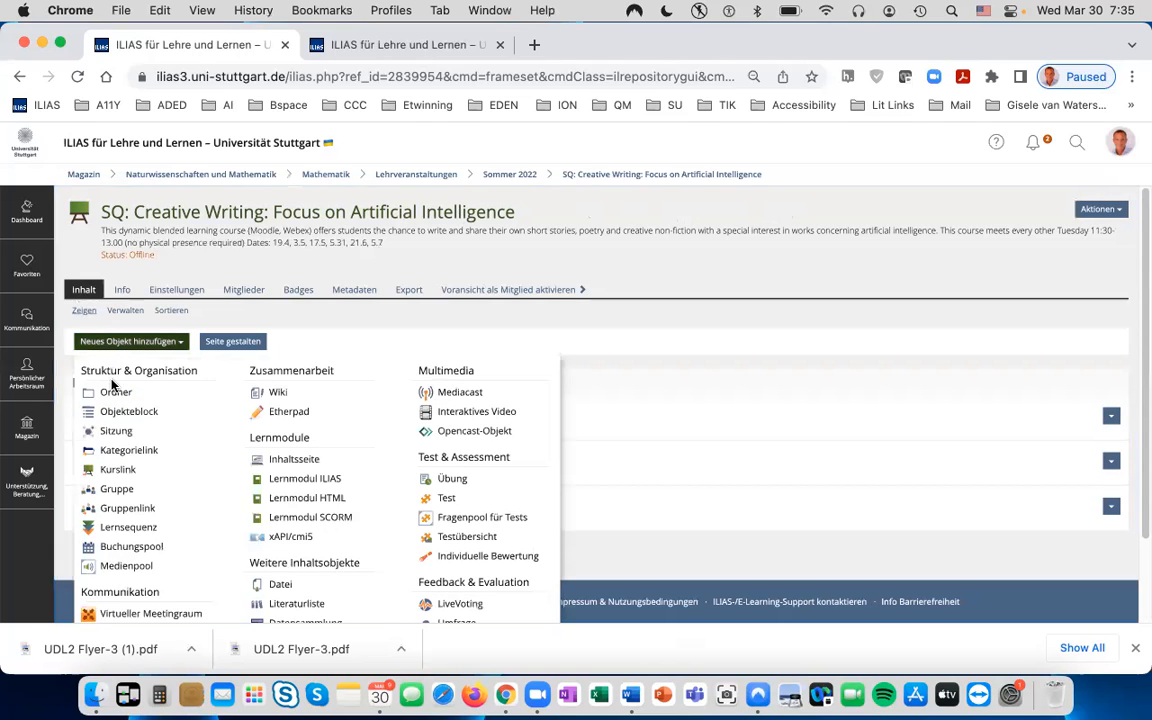
mouse_move(116, 392)
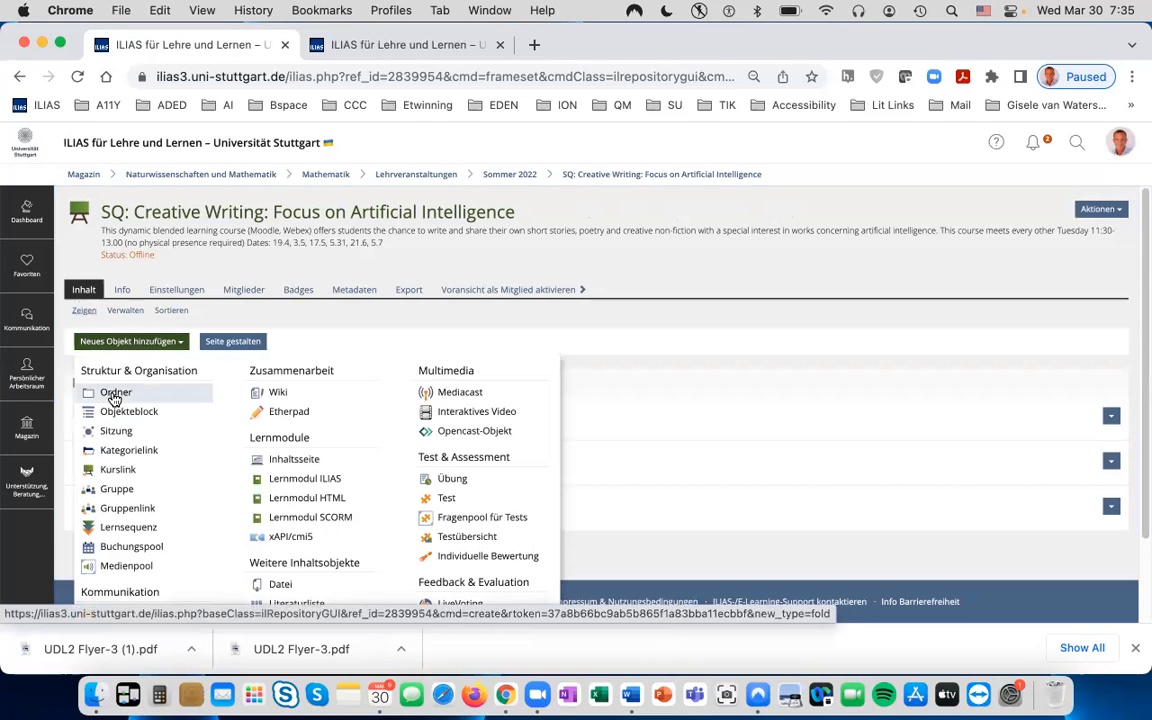
click(116, 391)
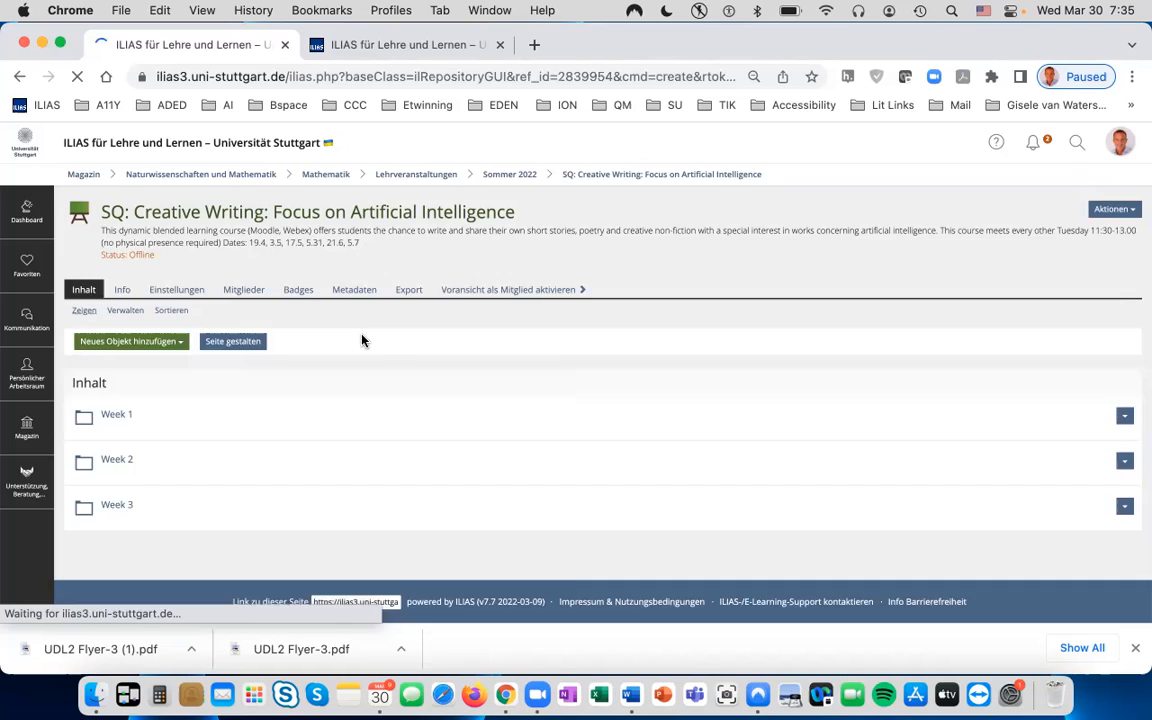
Step: Create a folder titled 'Week 4' in the course
click(128, 341)
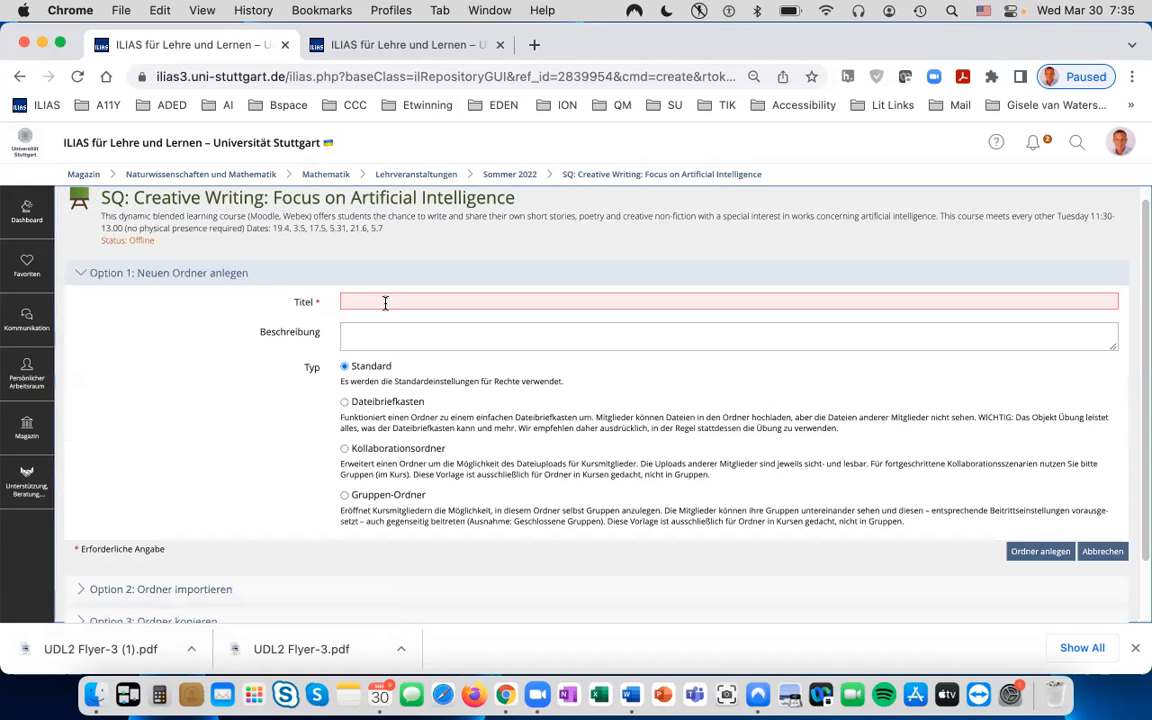
text(Week 4)
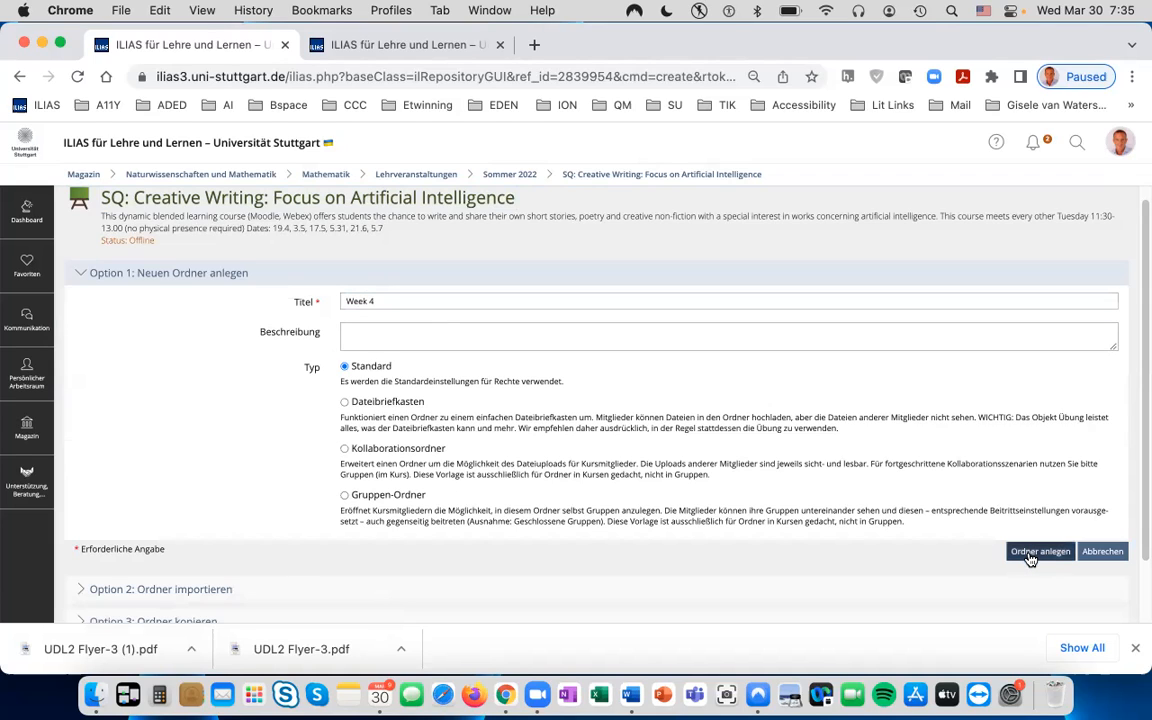
click(1040, 551)
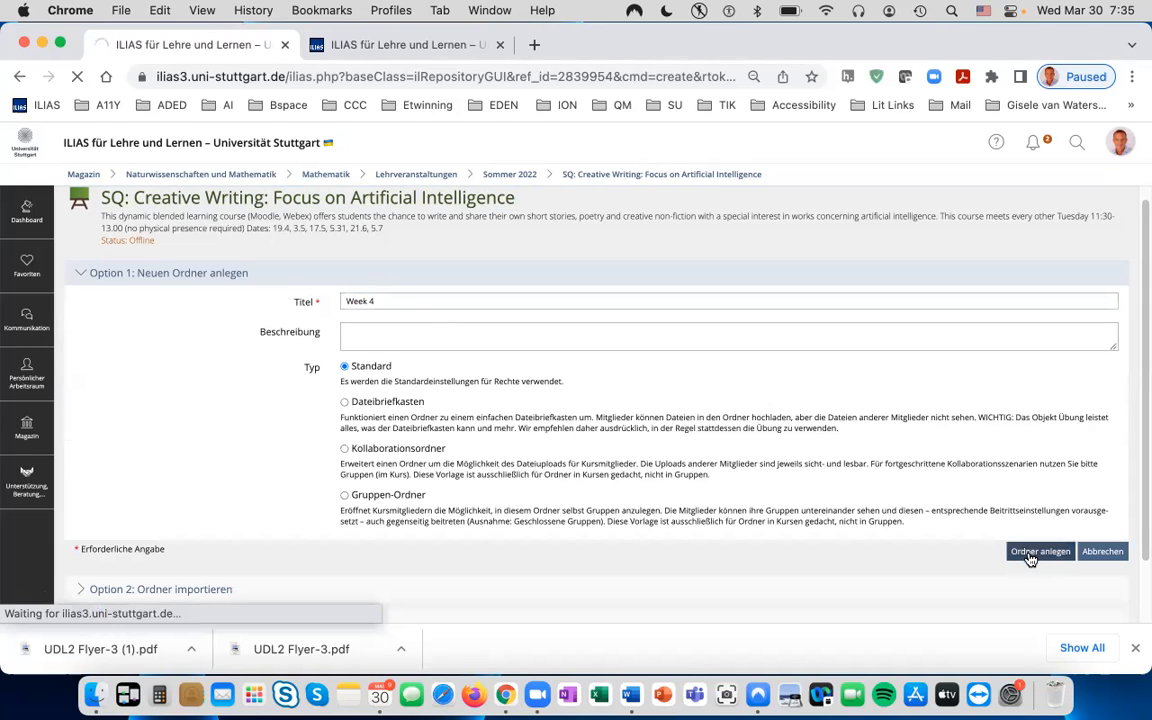
Step: Start a new Forum object inside the Week 4 folder
click(1040, 551)
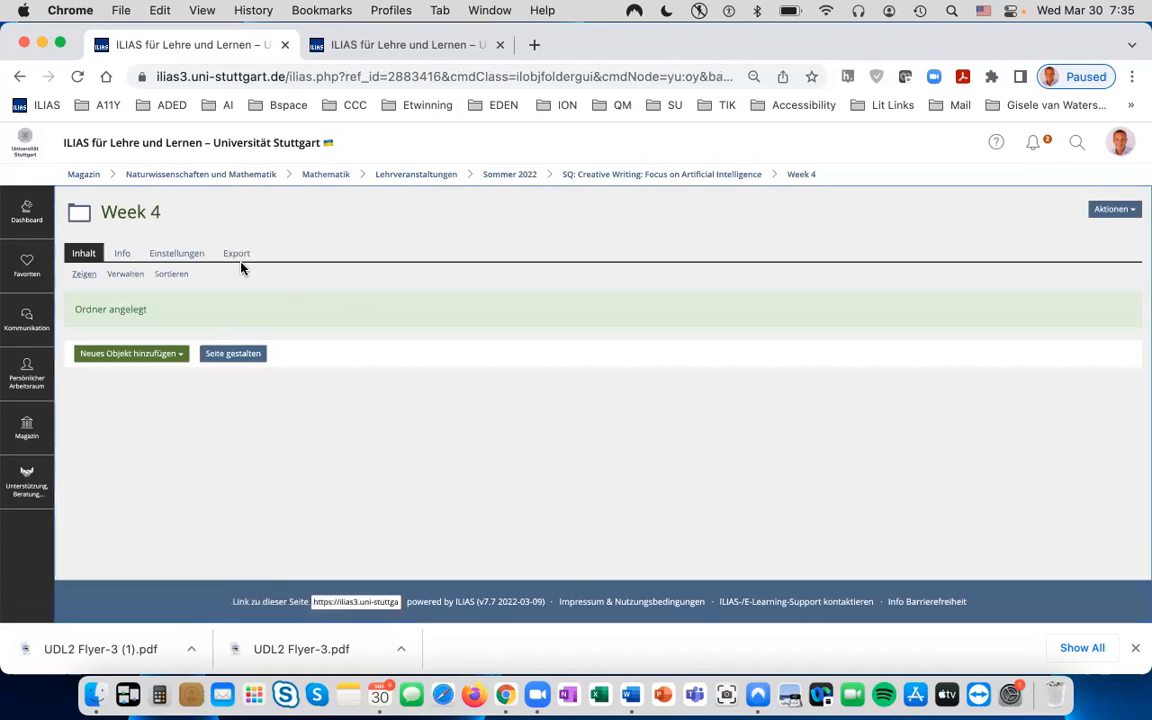
mouse_move(175, 223)
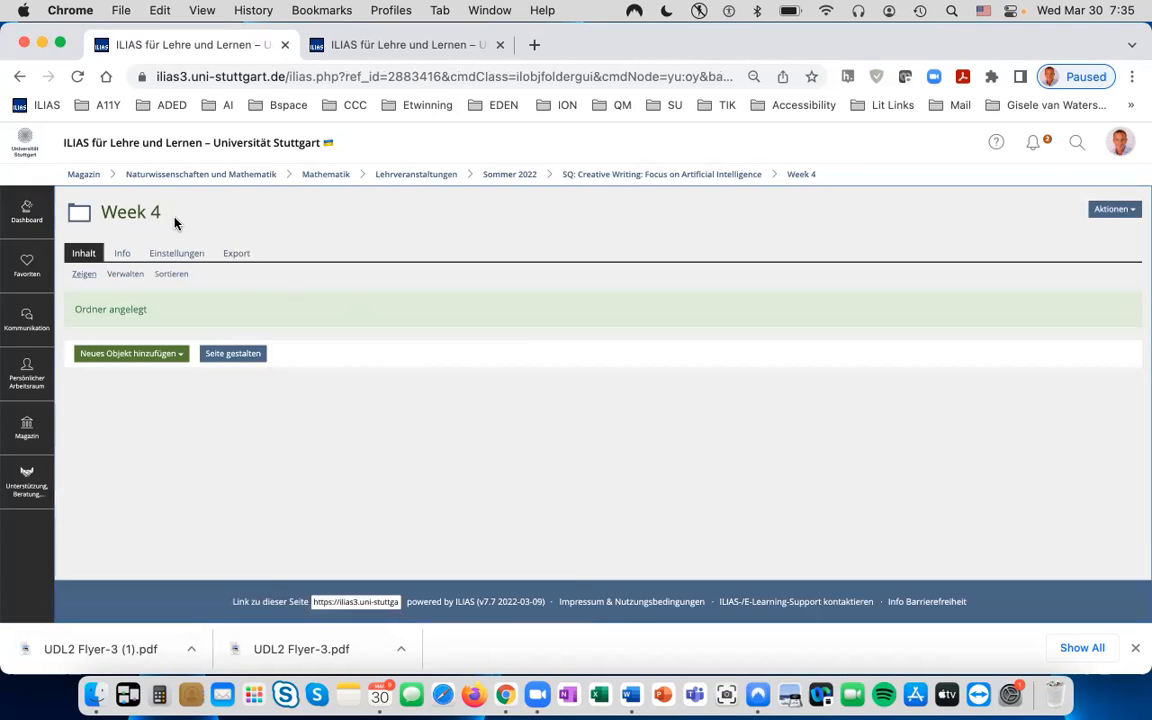
mouse_move(185, 240)
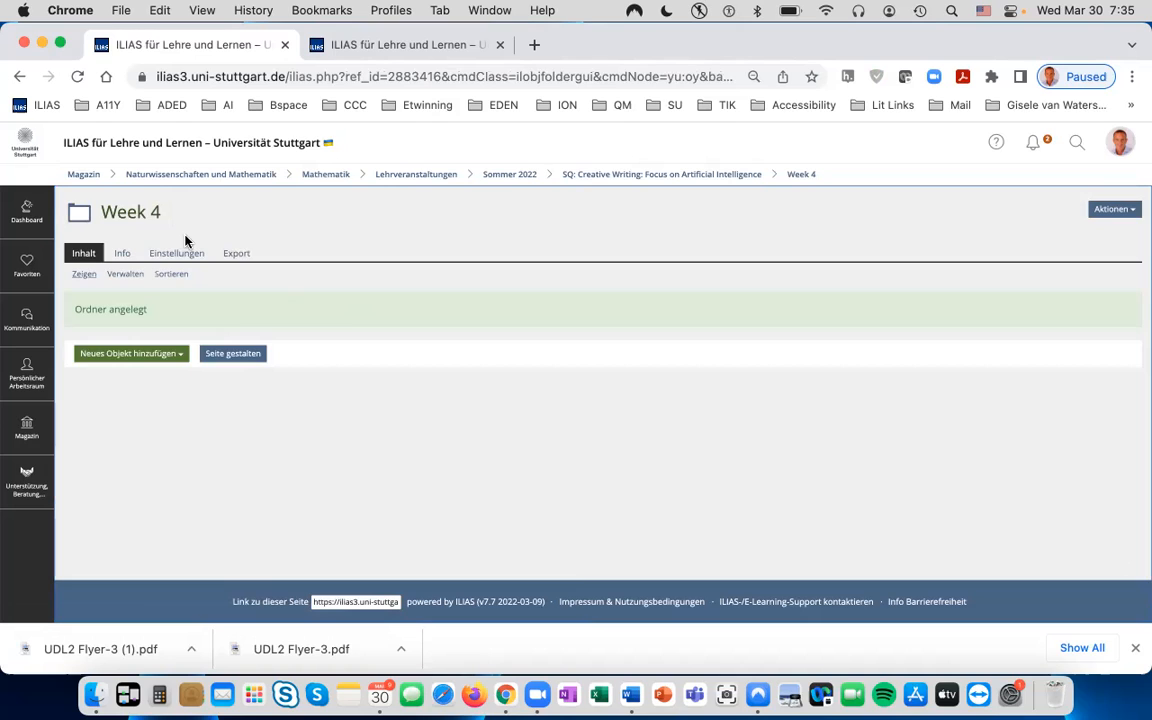
mouse_move(128, 357)
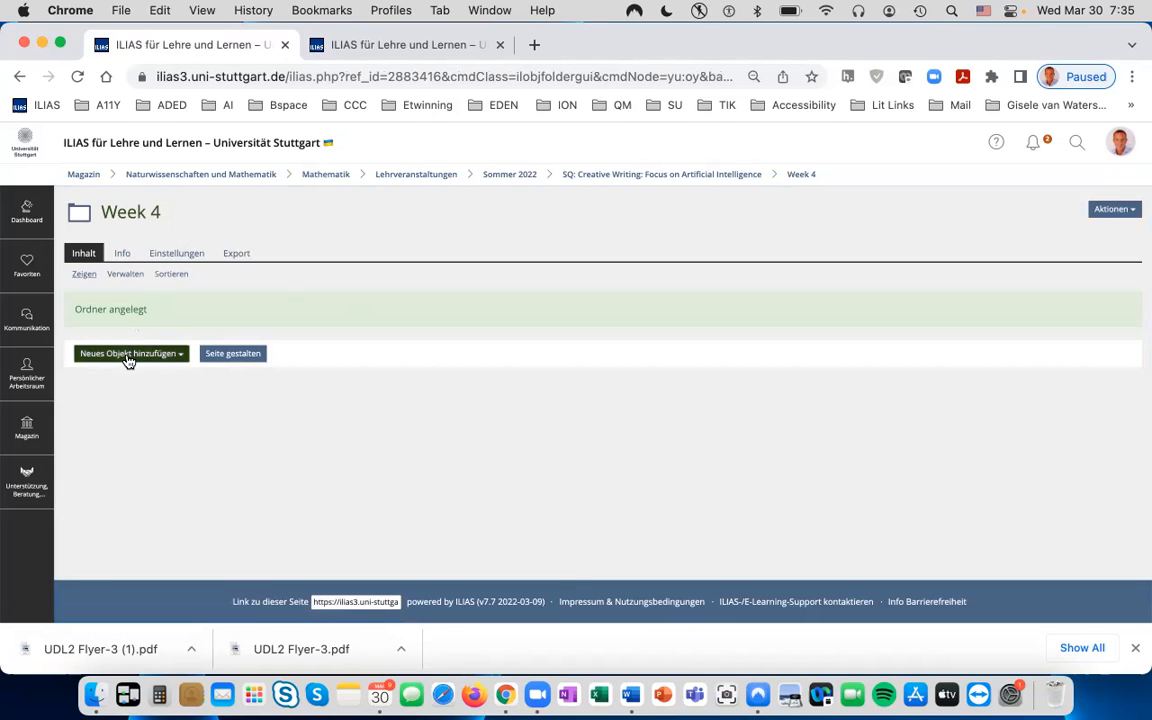
click(128, 353)
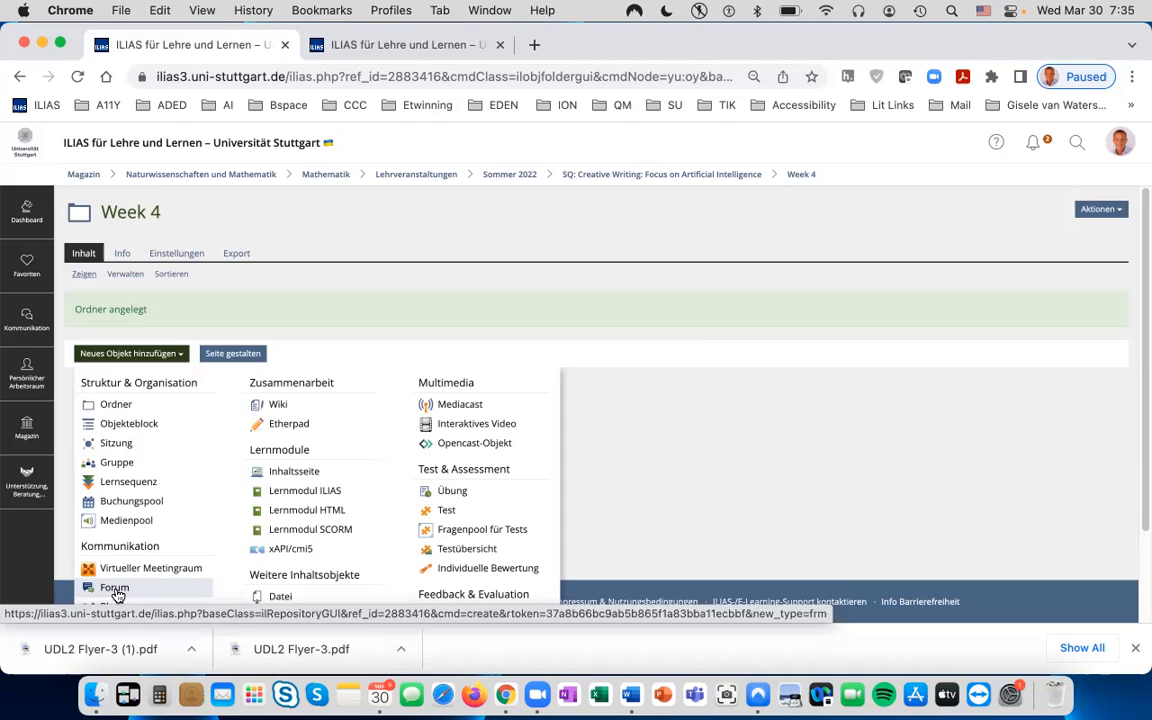
click(114, 587)
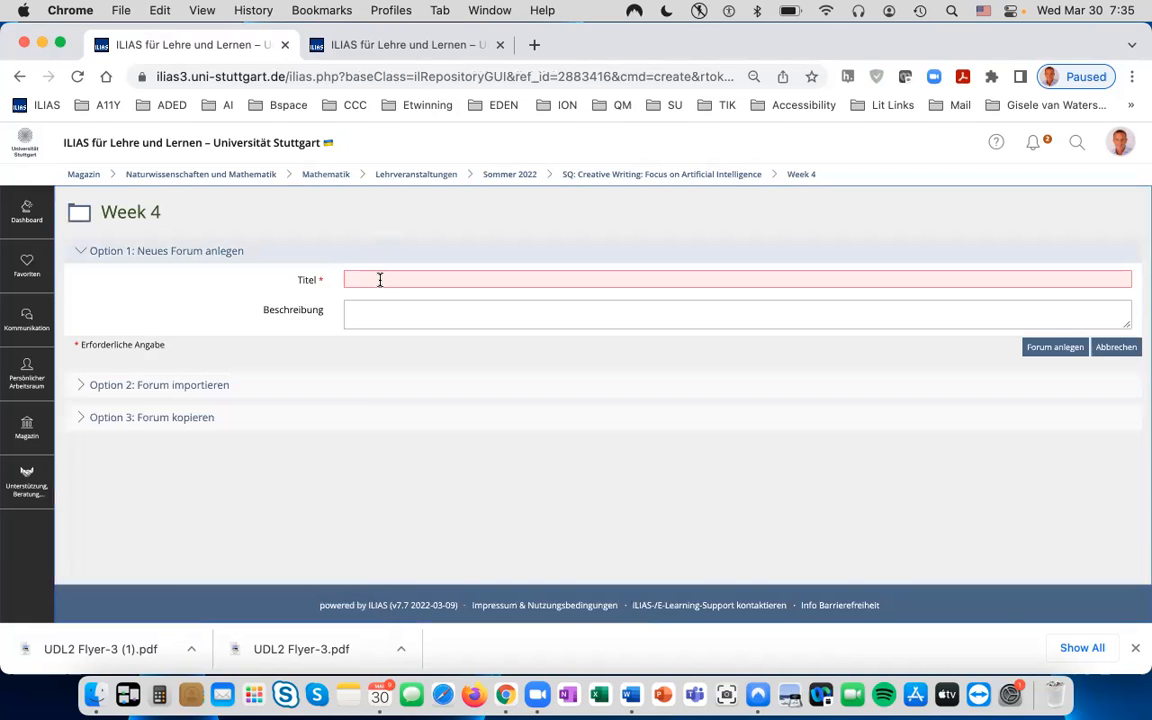
Step: Create the forum titled 'Week 4: Course Standards'
click(737, 279)
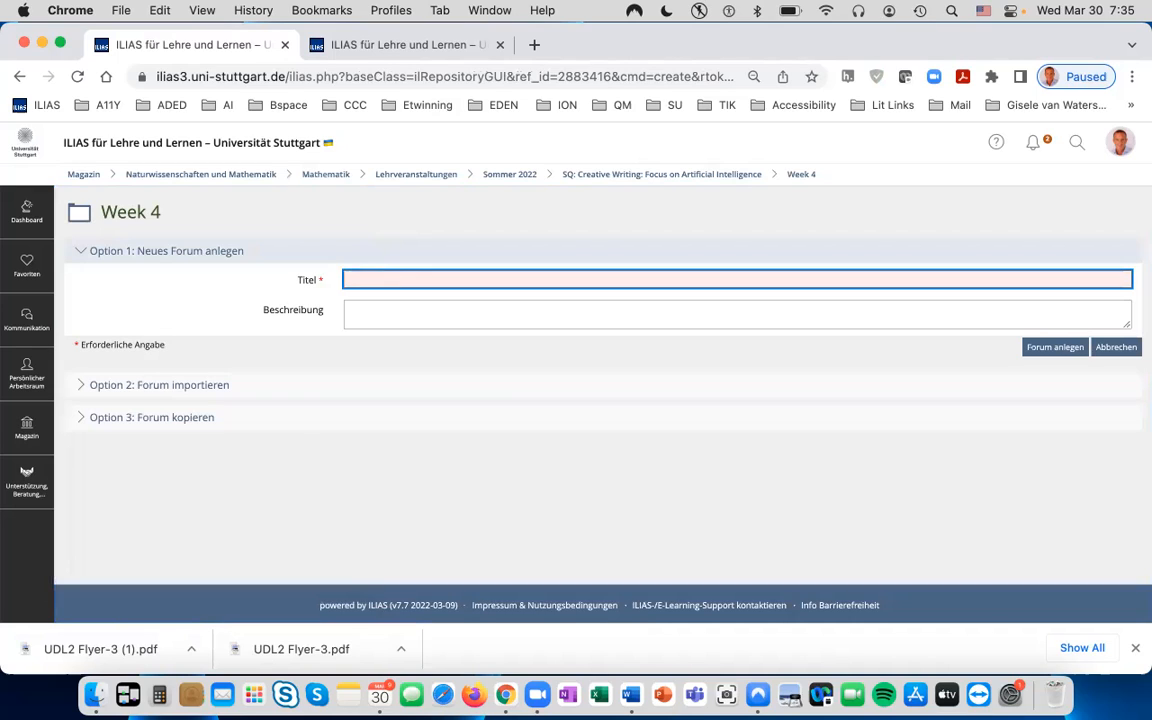
text(Week 4: Course Start)
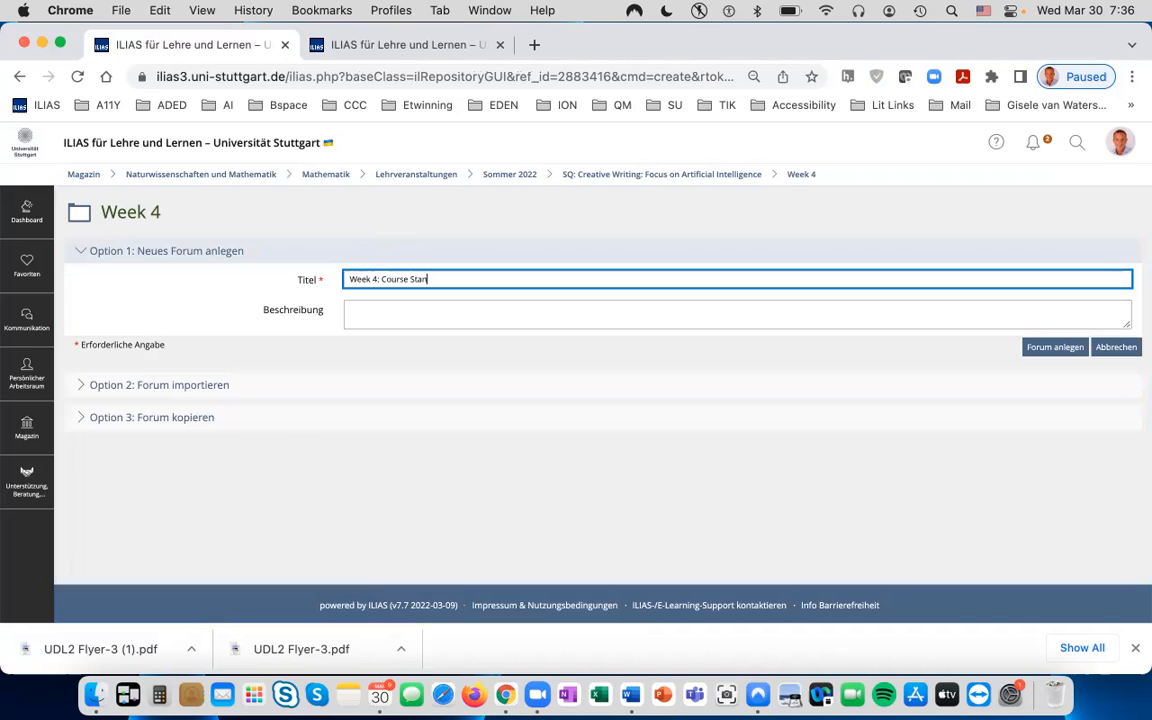
text(dards)
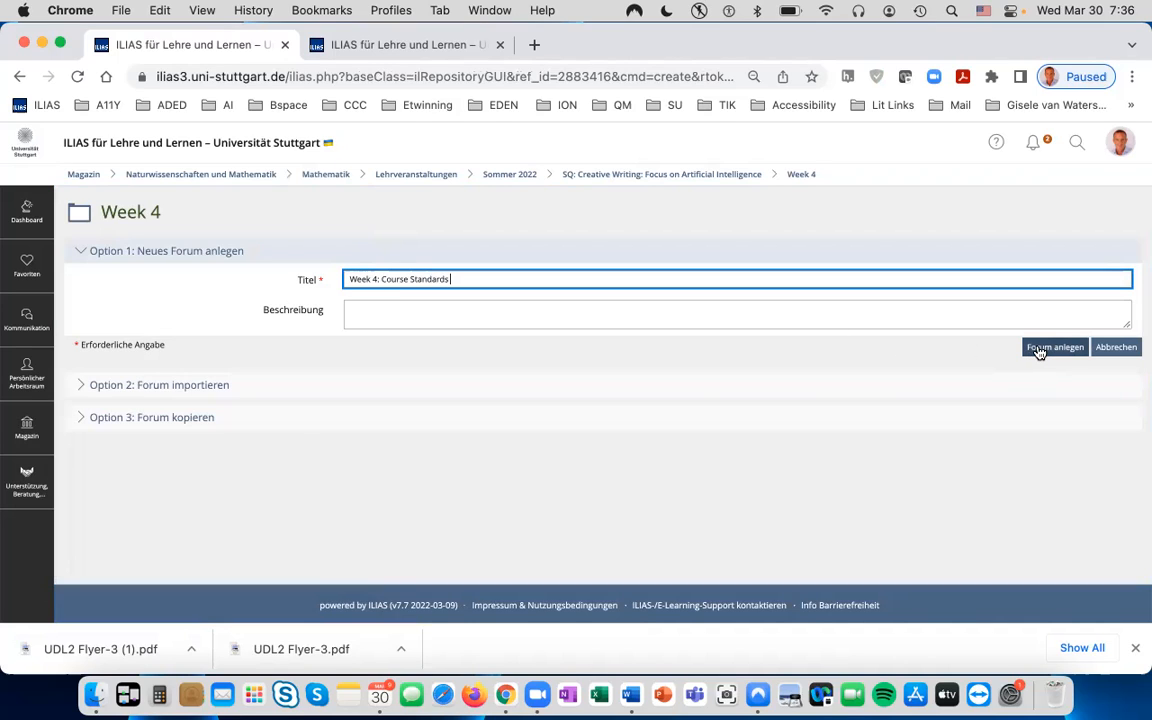
click(1054, 347)
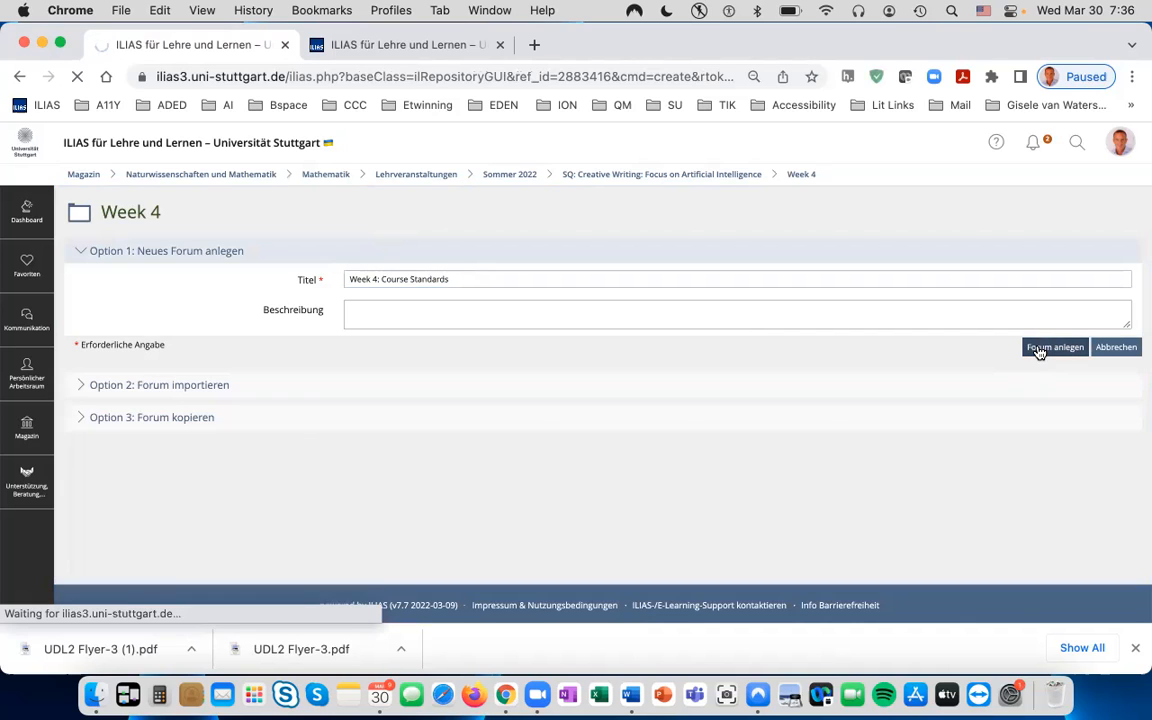
Step: Write the 'What to Do!' post body, starting 'Greetings, Everyone!' with OSCQR link and questions
click(1054, 347)
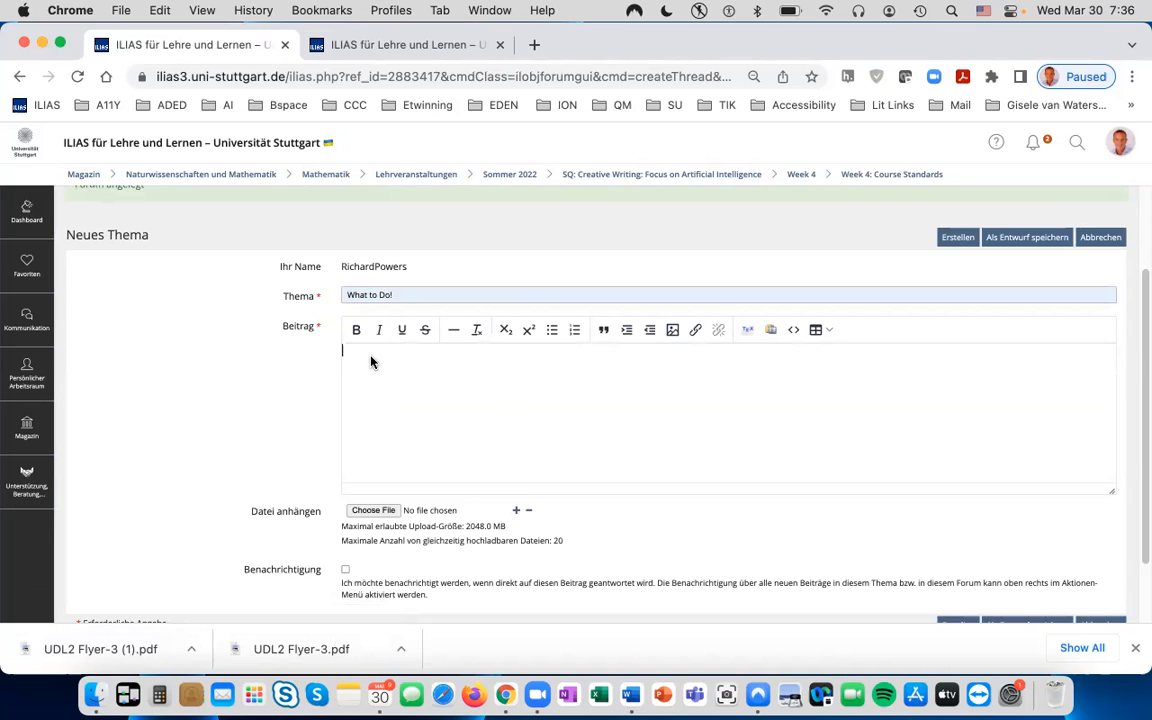
text(Greetings, Everyone!)
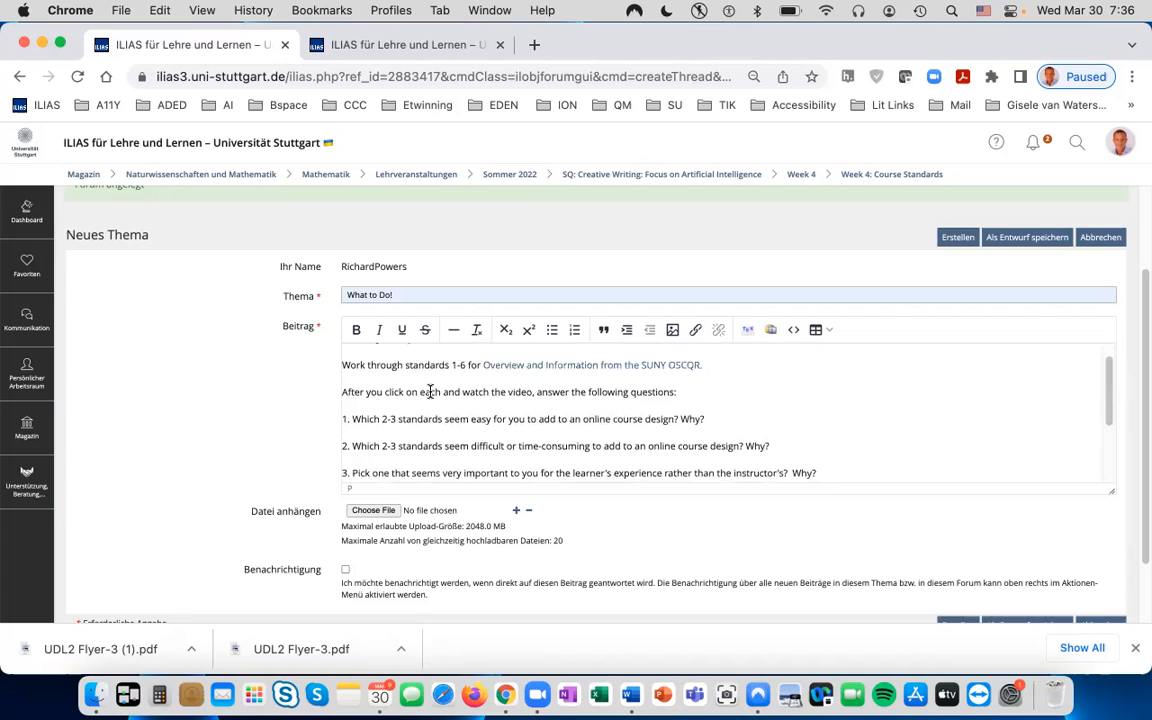
scroll(down, 3)
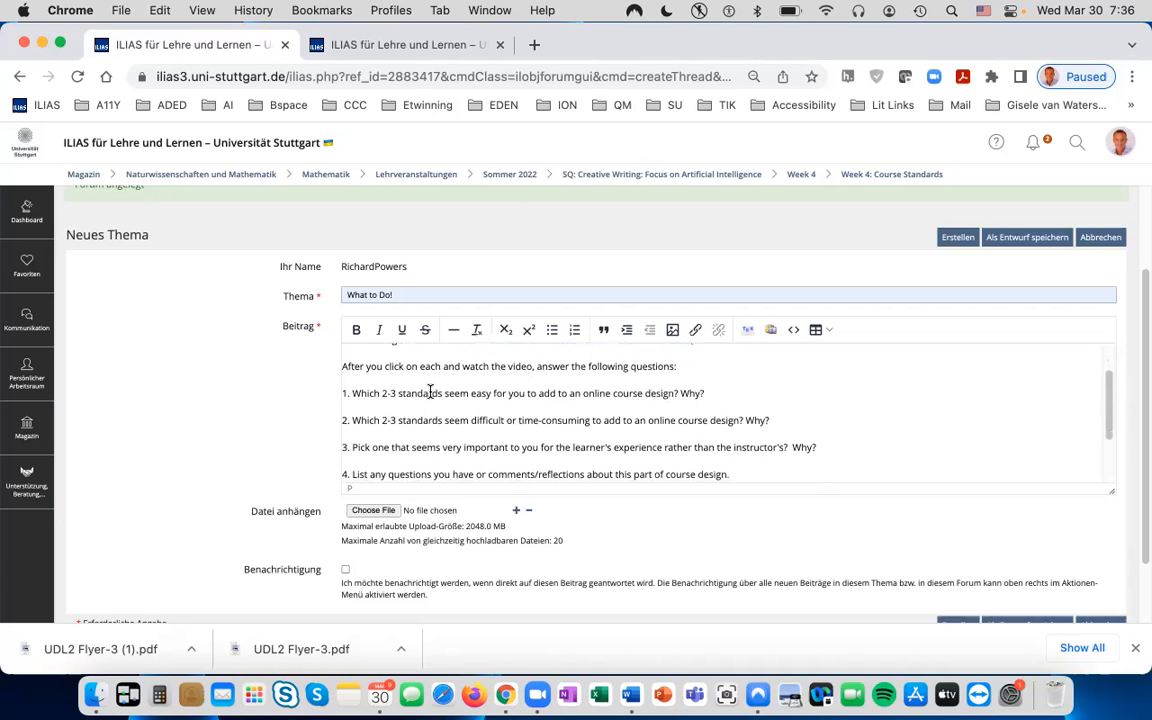
scroll(down, 3)
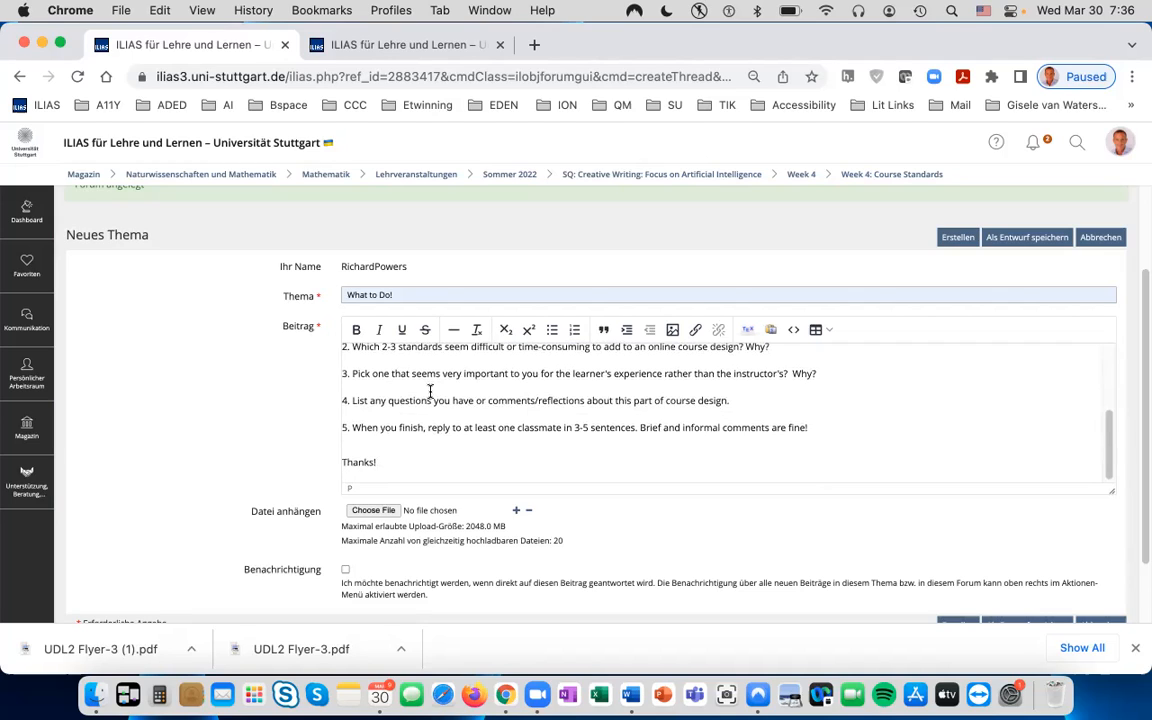
mouse_move(434, 391)
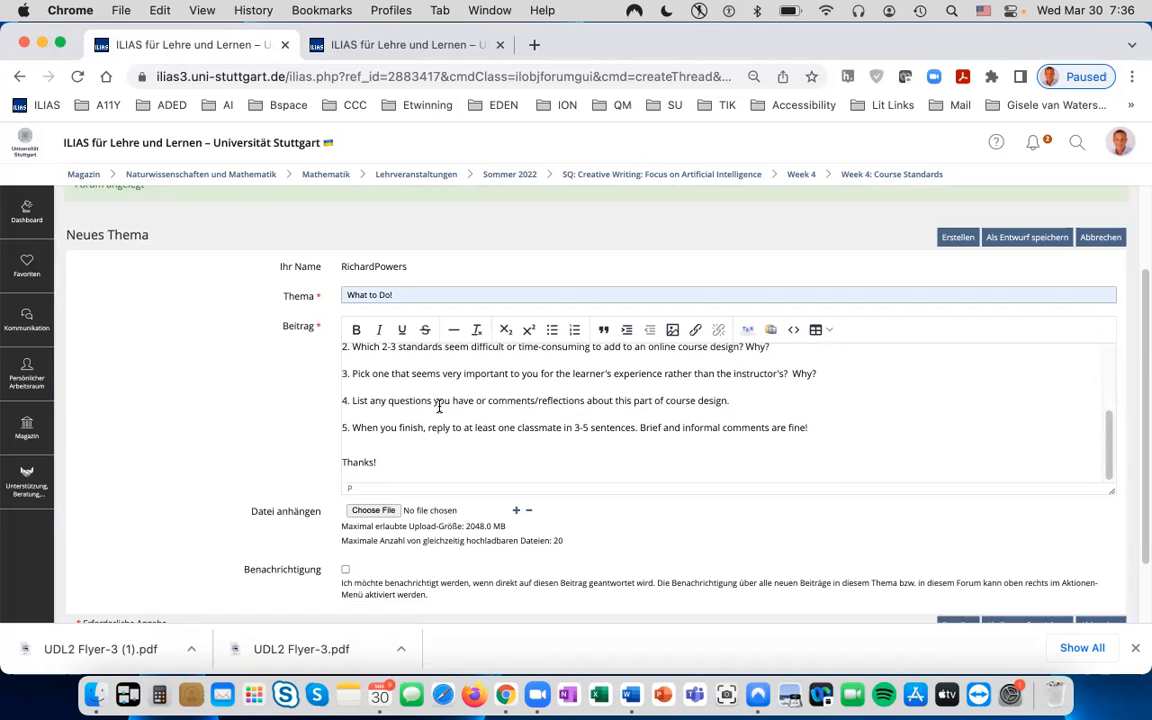
scroll(down, 3)
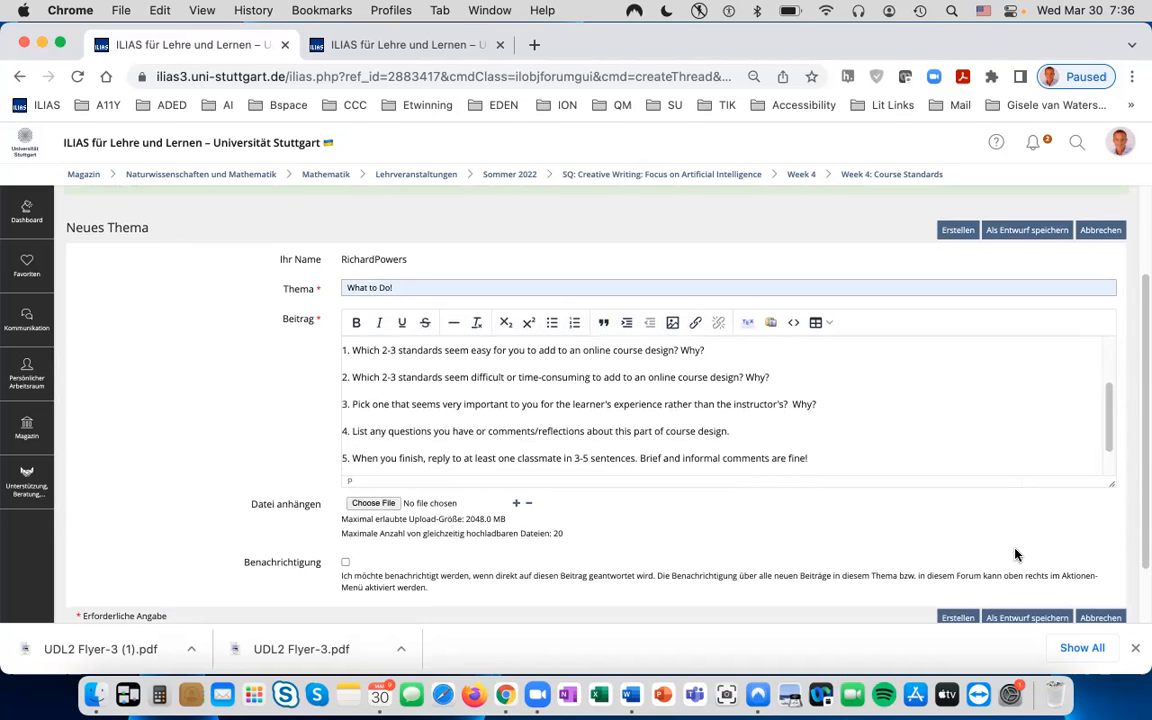
scroll(down, 3)
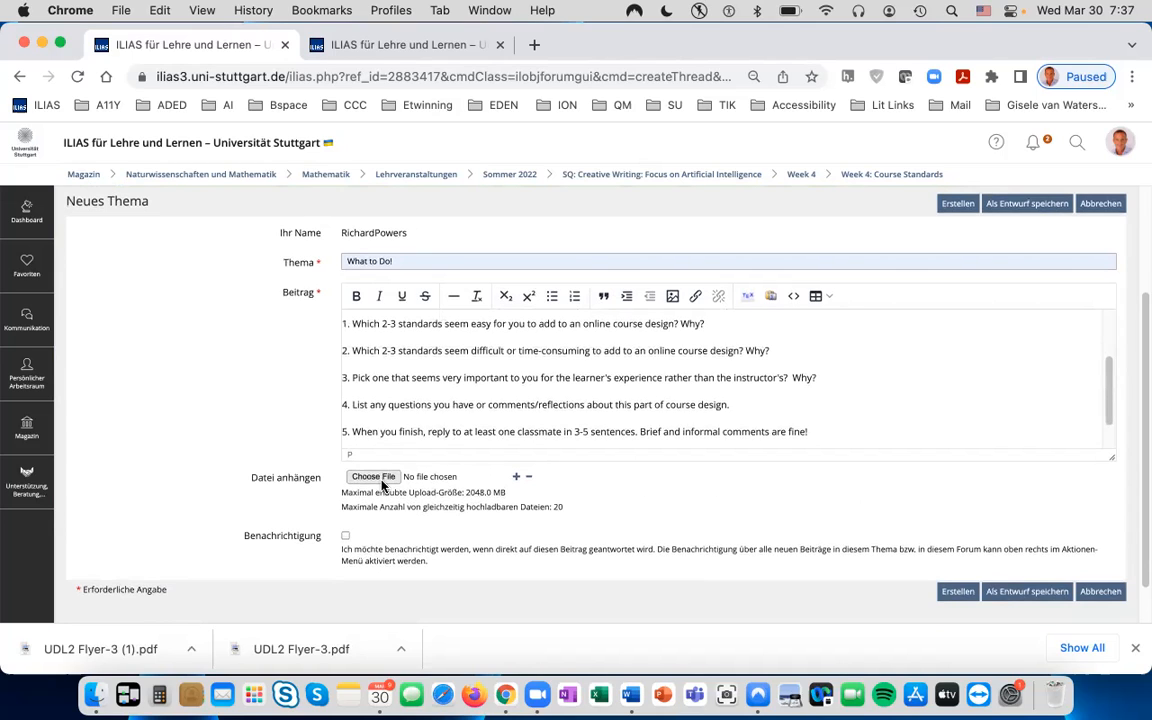
mouse_move(300, 487)
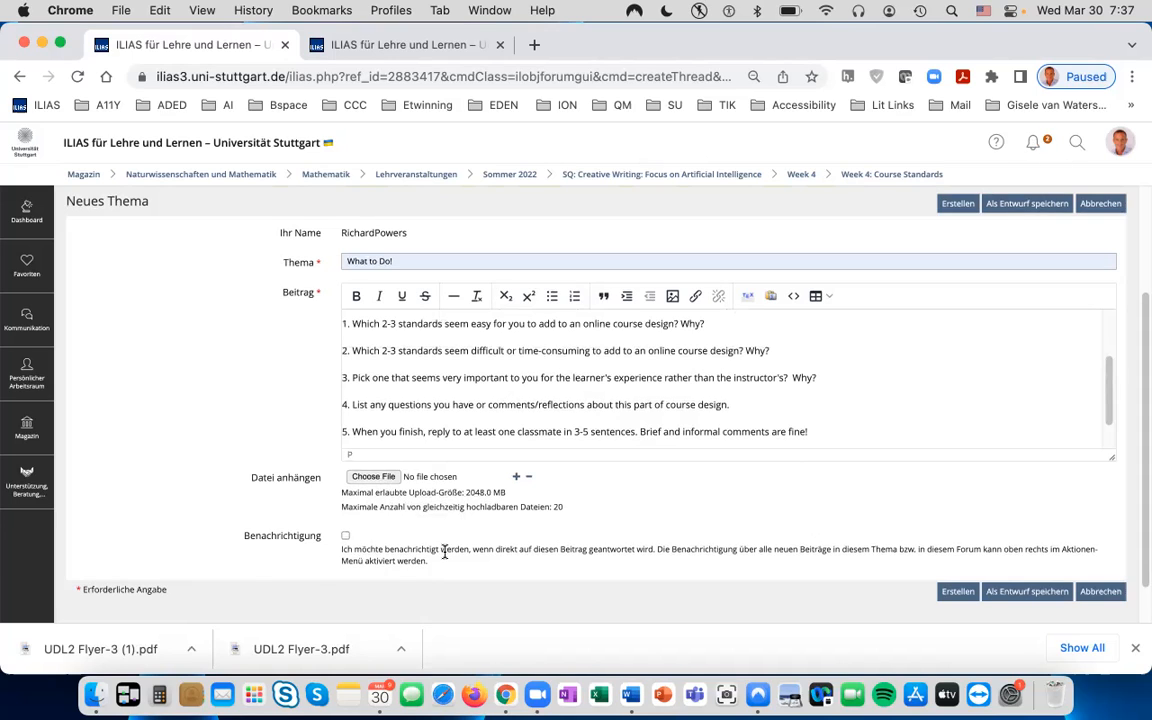
mouse_move(457, 385)
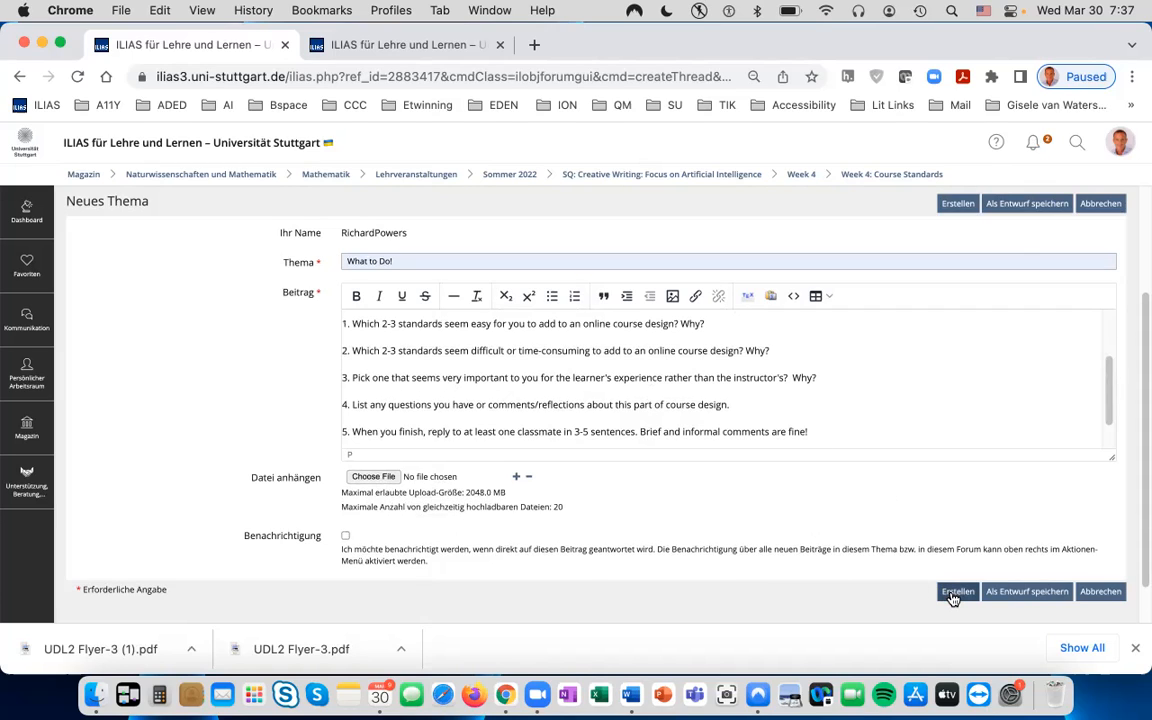
click(957, 591)
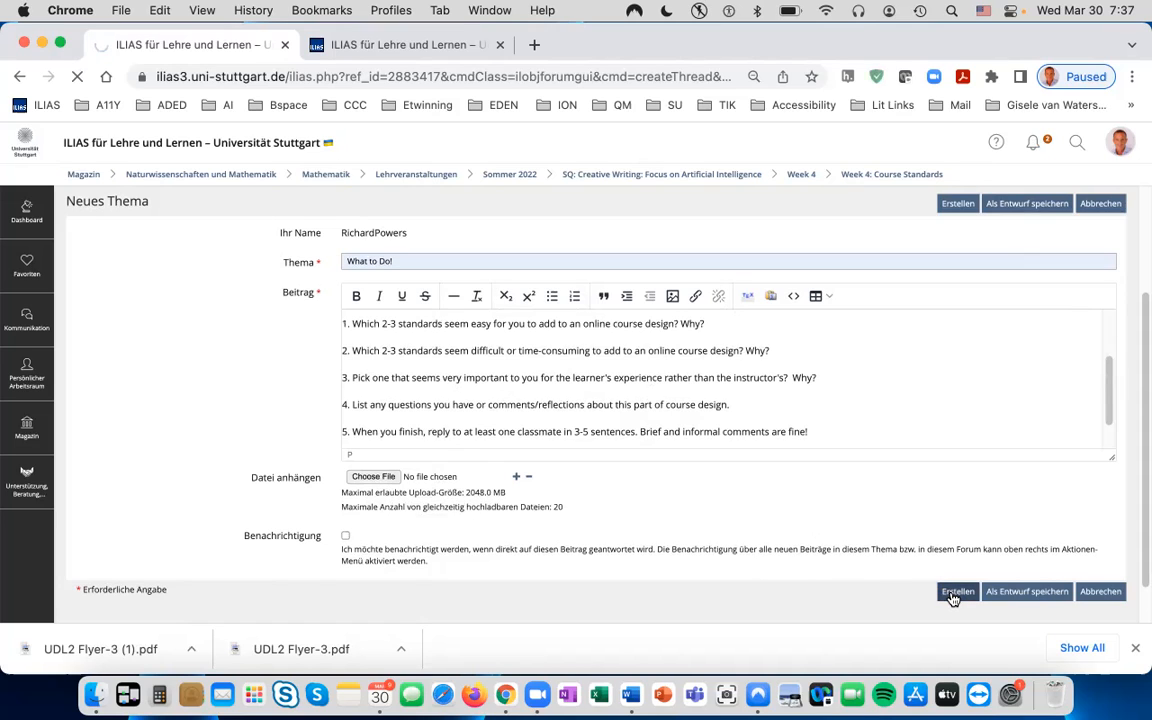
Step: Open the 'What to Do!' thread from the forum's Themen list
click(957, 591)
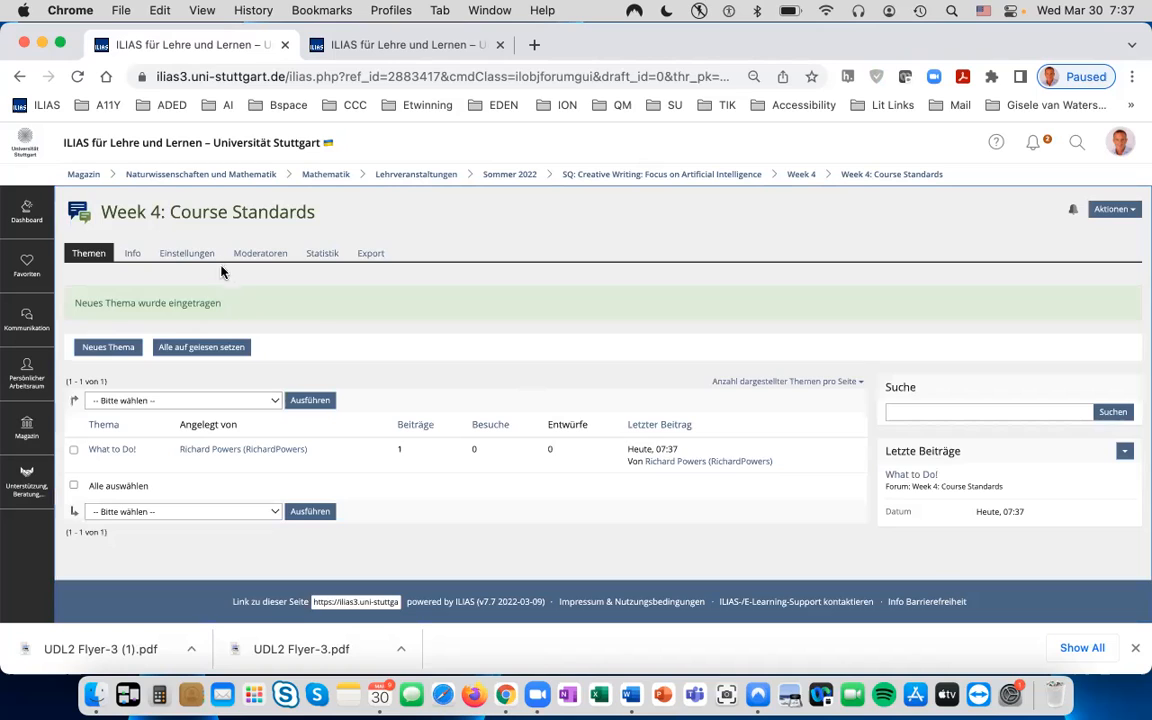
mouse_move(500, 497)
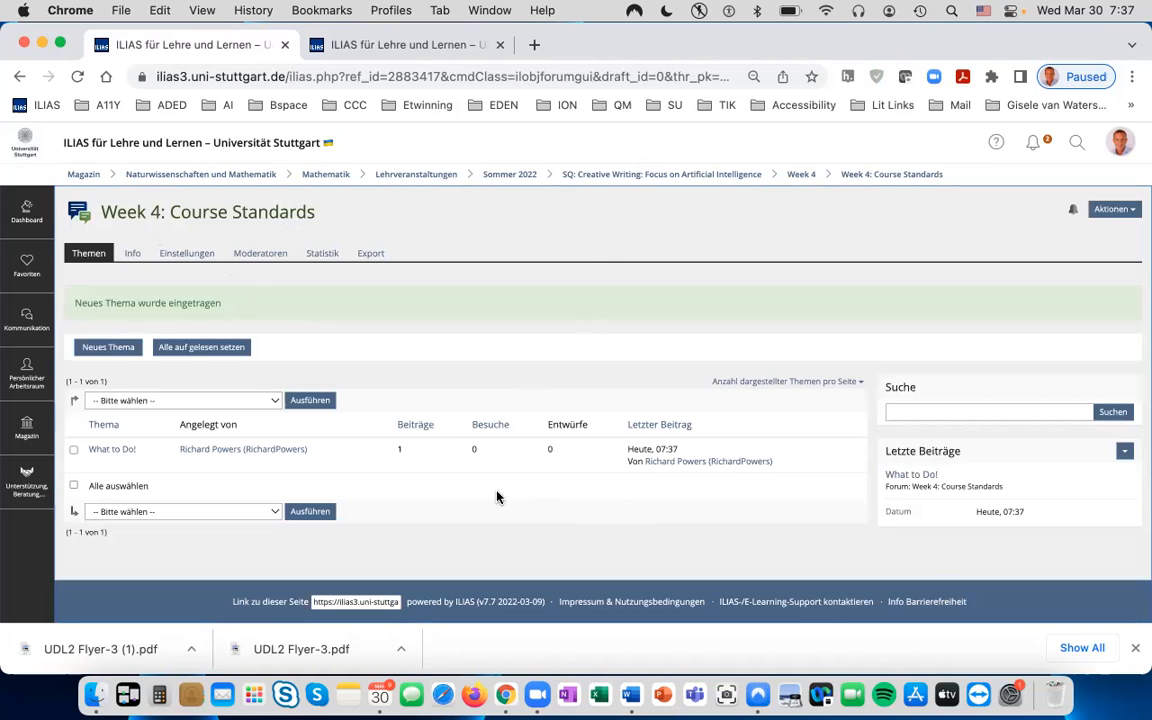
mouse_move(112, 449)
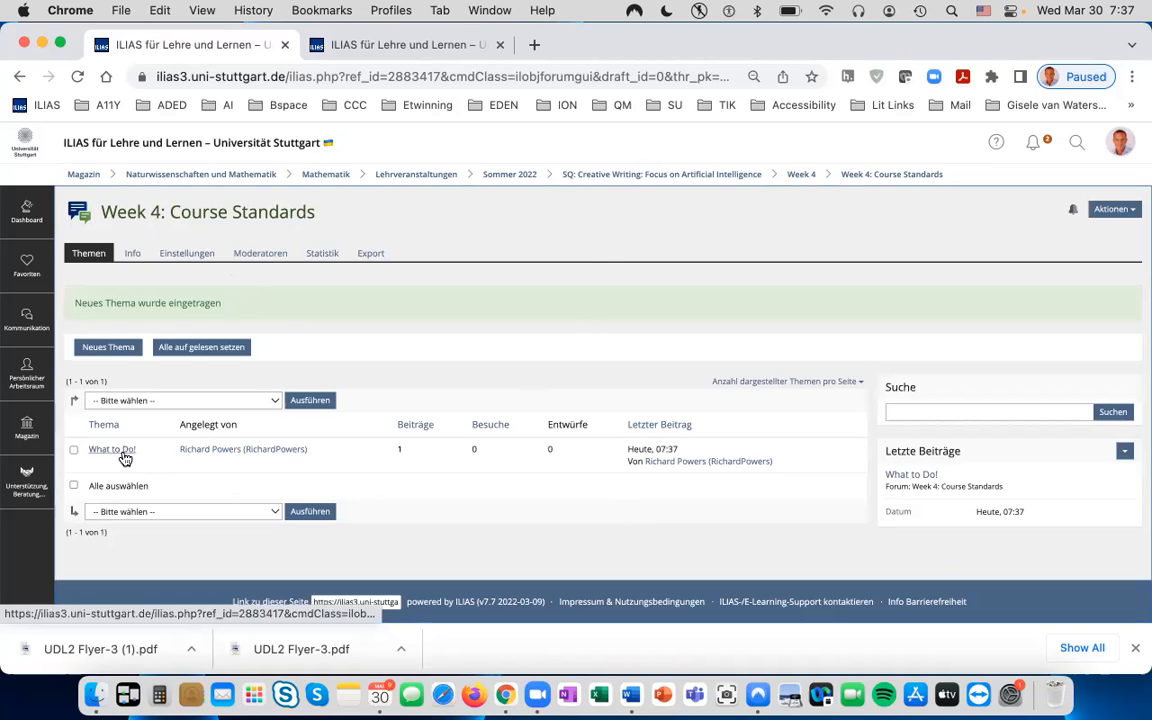
mouse_move(112, 449)
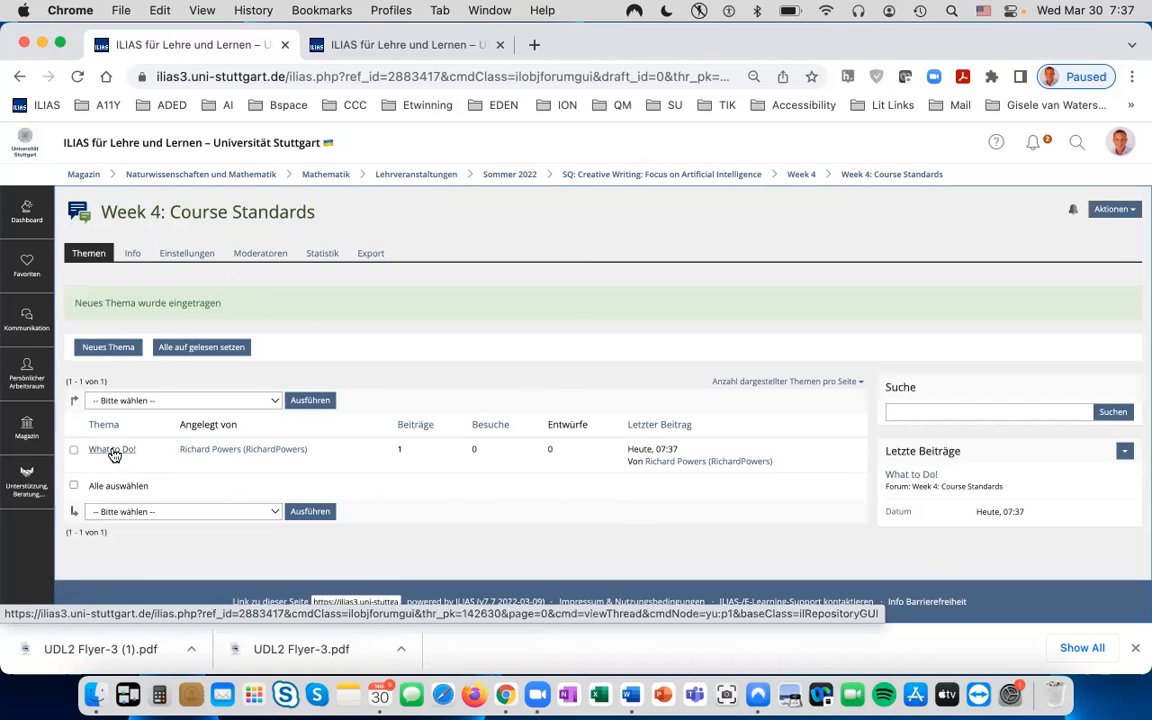
click(112, 449)
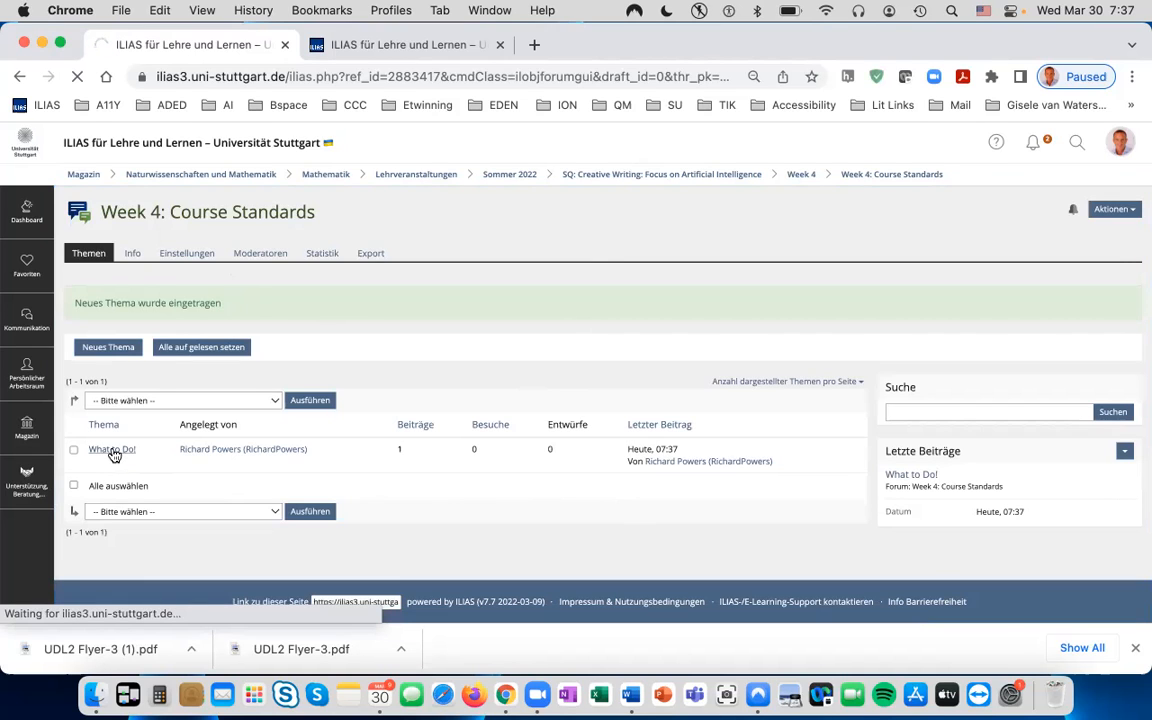
Step: Review the posted greeting, OSCQR link, five questions and thanks in the thread
click(111, 448)
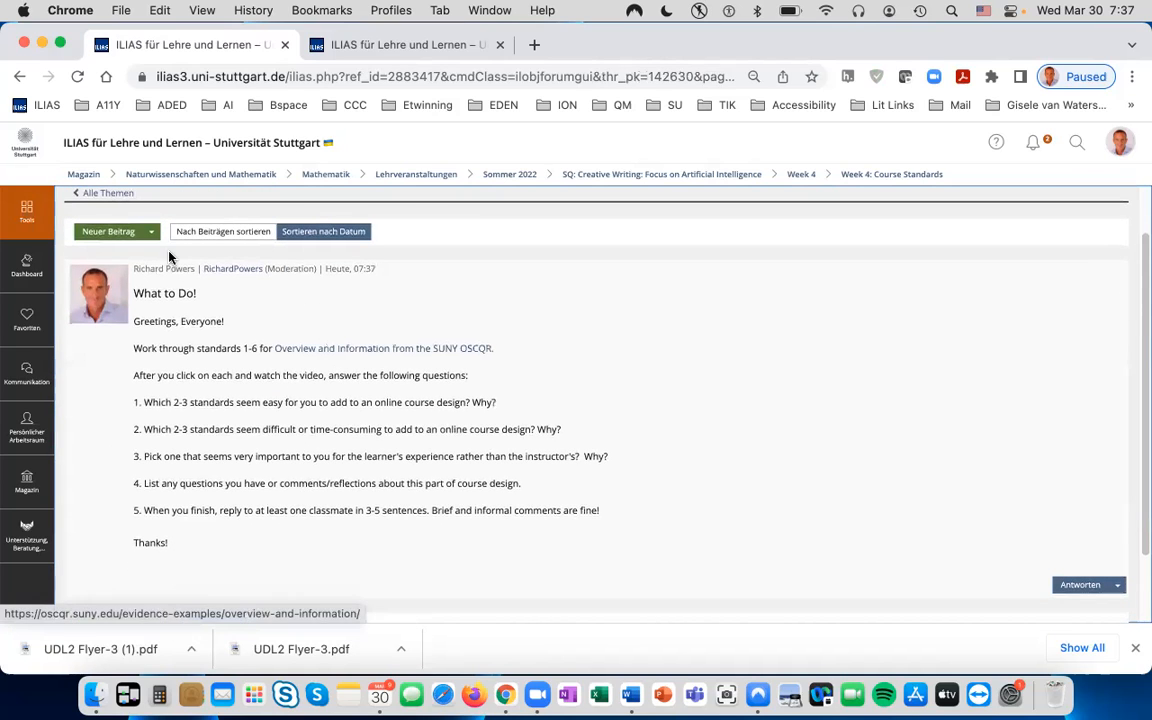
mouse_move(408, 301)
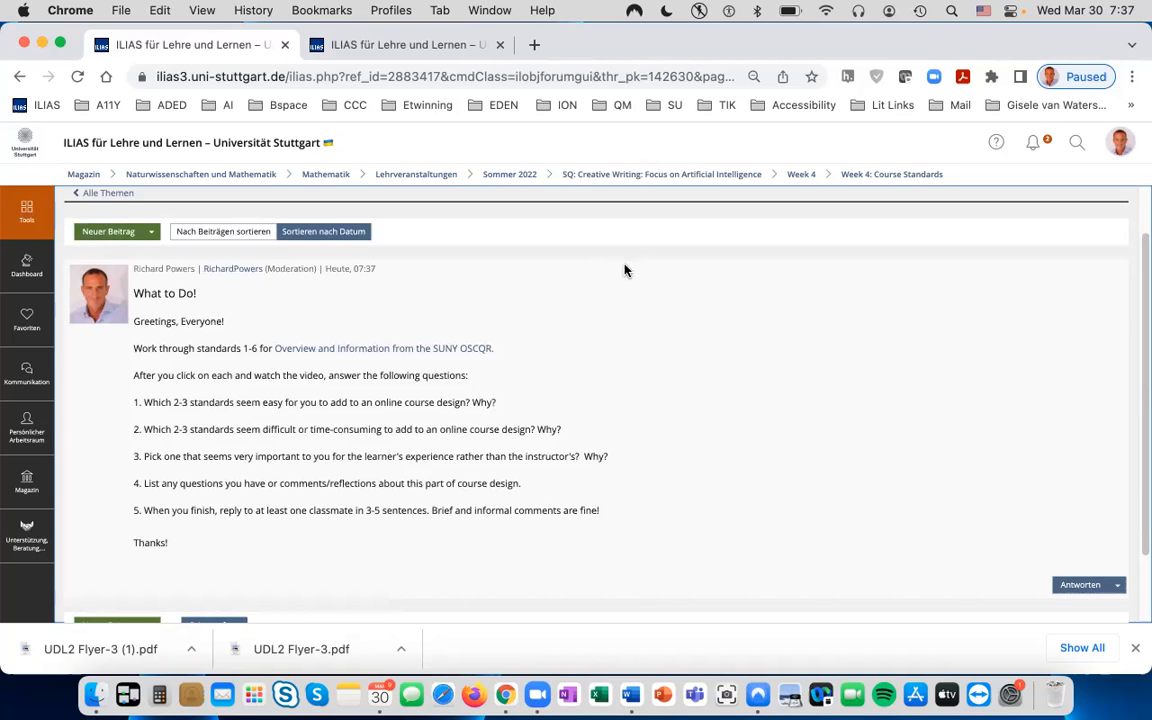
mouse_move(970, 60)
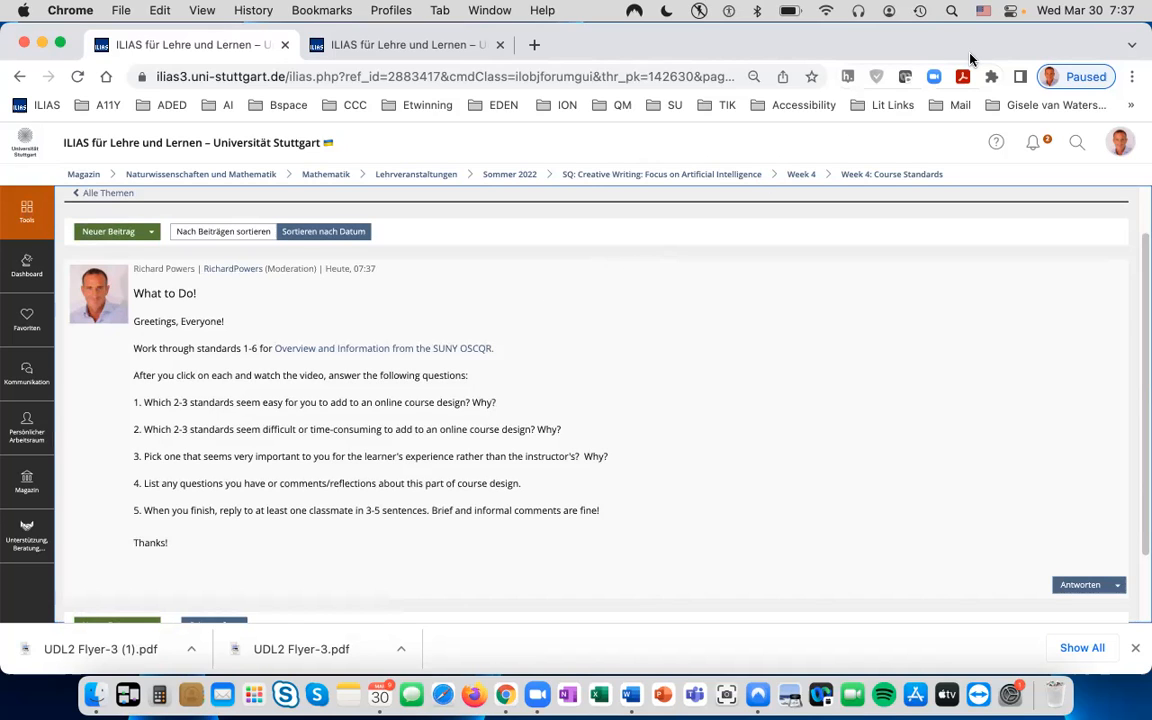
mouse_move(968, 65)
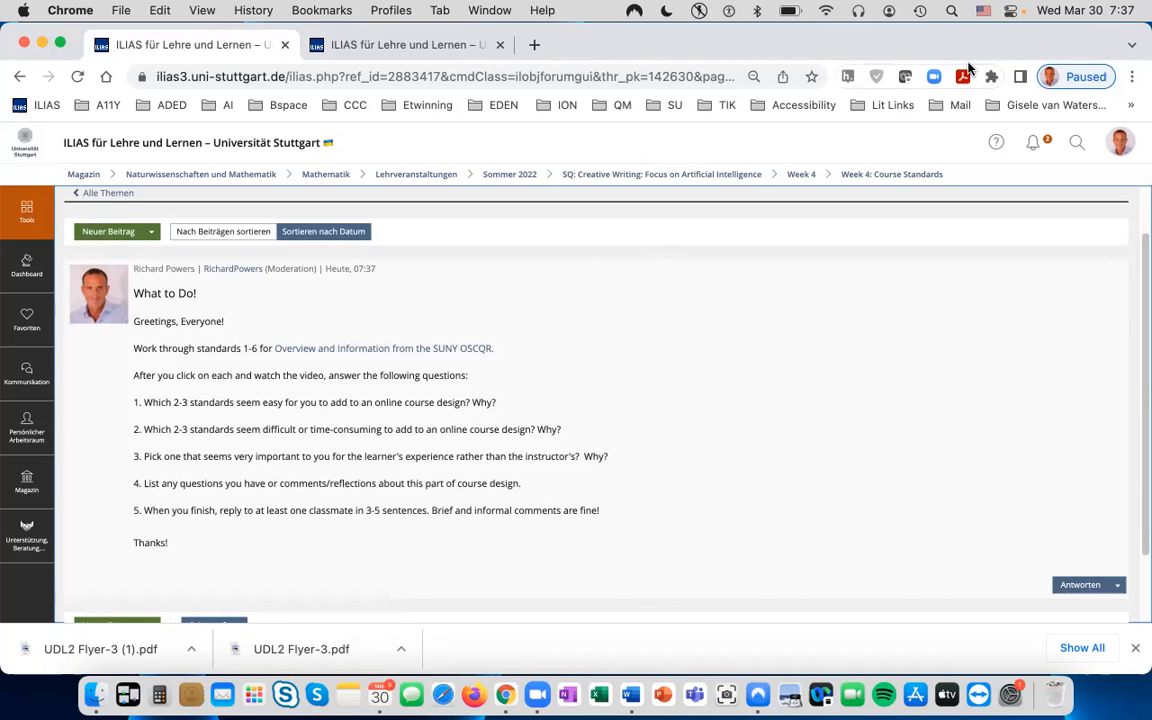